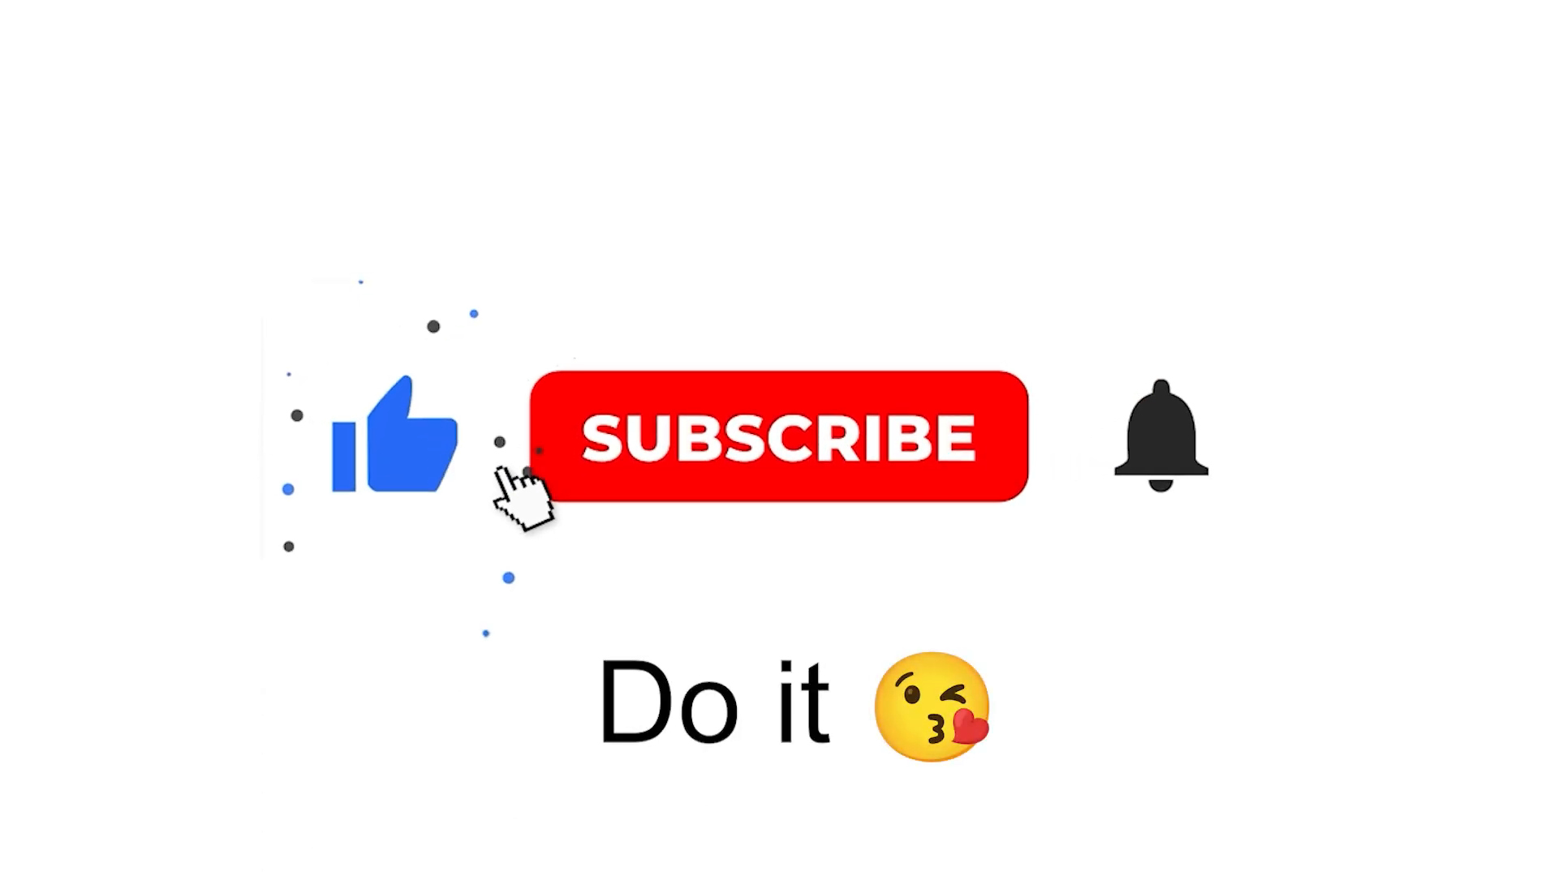
# Step: Play the end-card animation until SUBSCRIBE turns into a grey SUBSCRIBED button
pyautogui.click(778, 437)
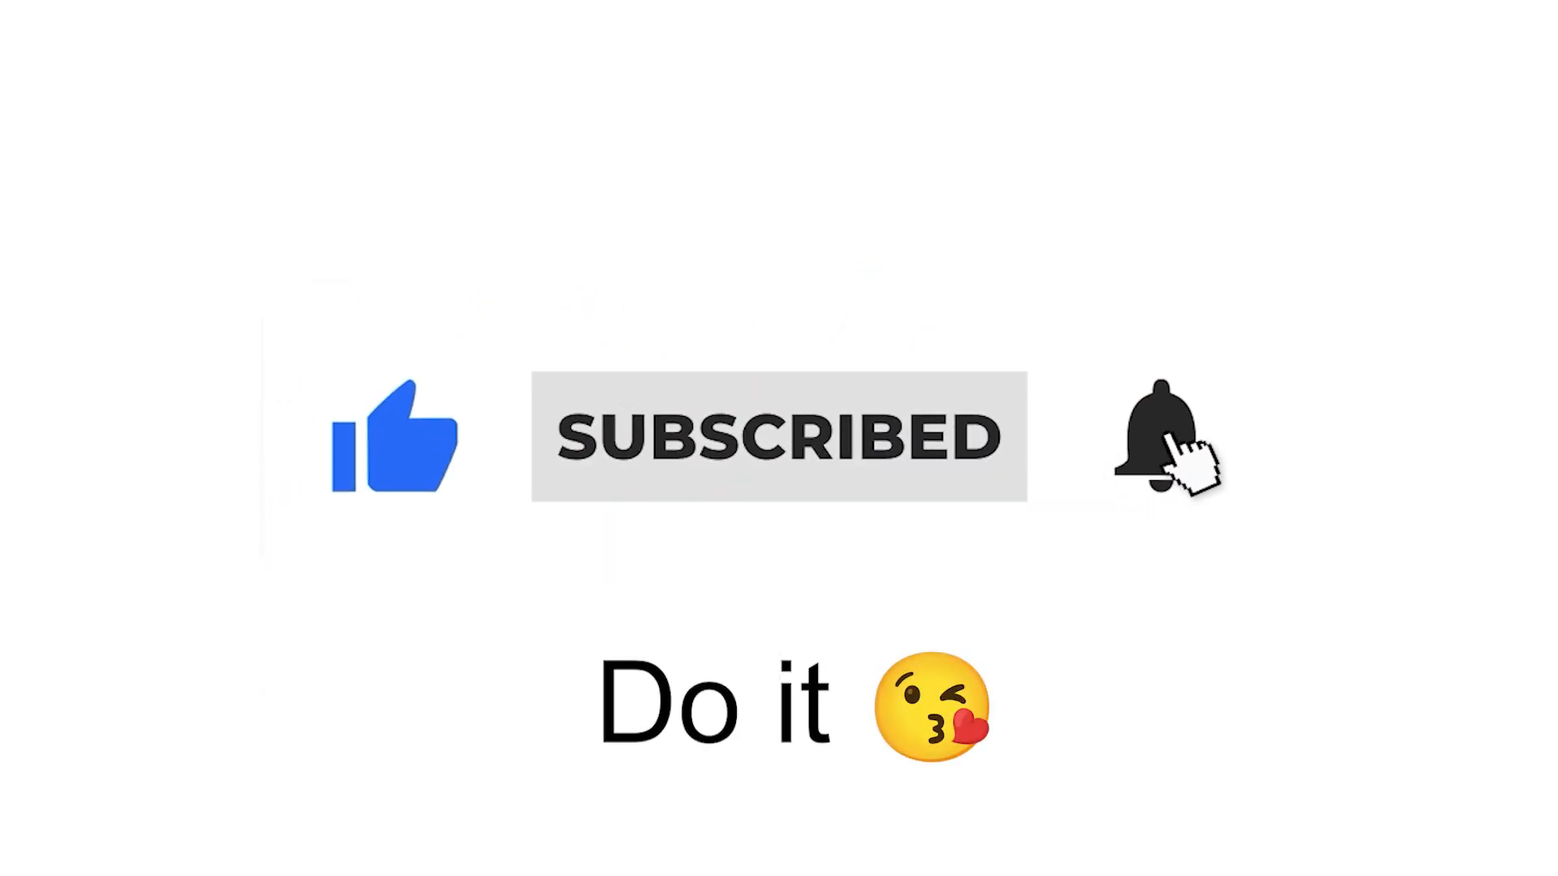